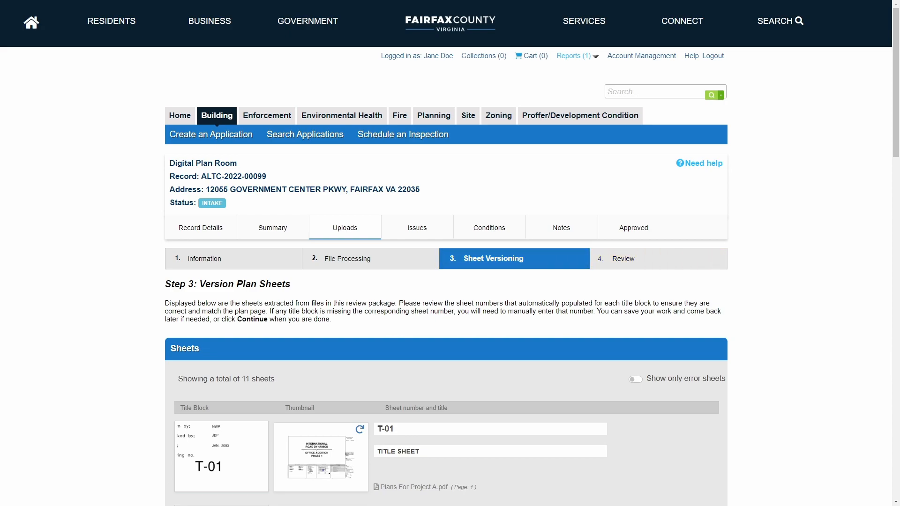
pyautogui.moveTo(870, 113)
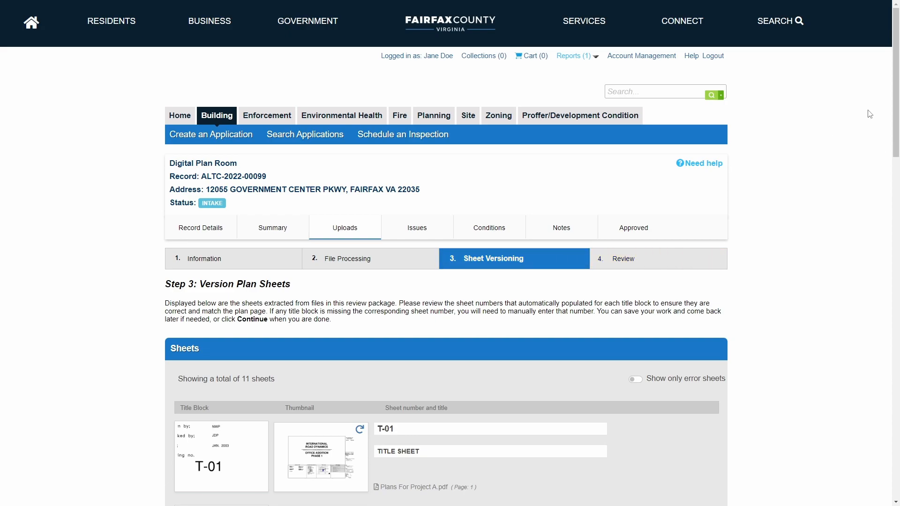
# Open the enlarged preview of the T-01 title sheet 'International Road Dynamics Office Addition Phase 1'.
pyautogui.scroll(-3)
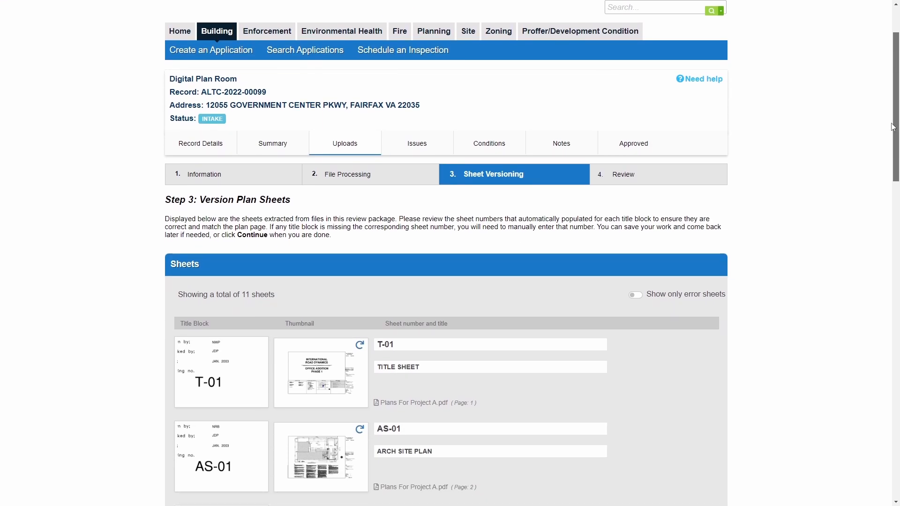
pyautogui.scroll(-3)
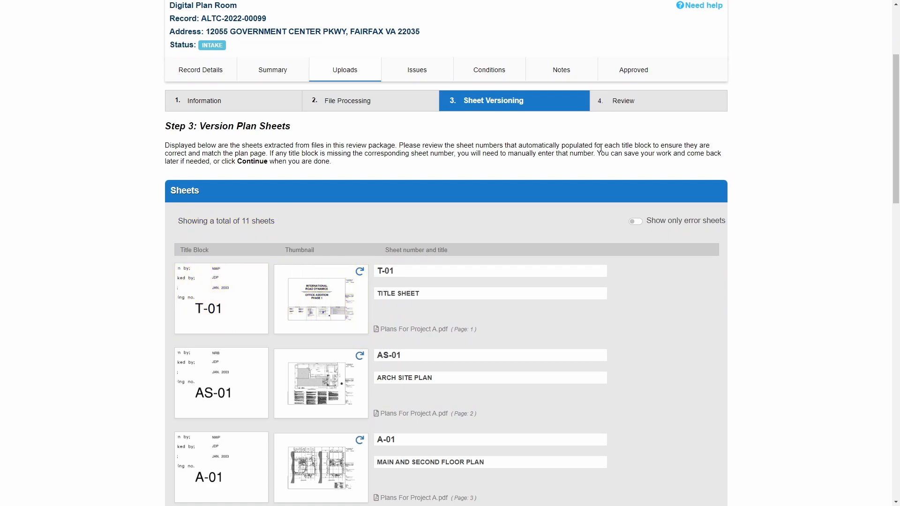
pyautogui.moveTo(310, 296)
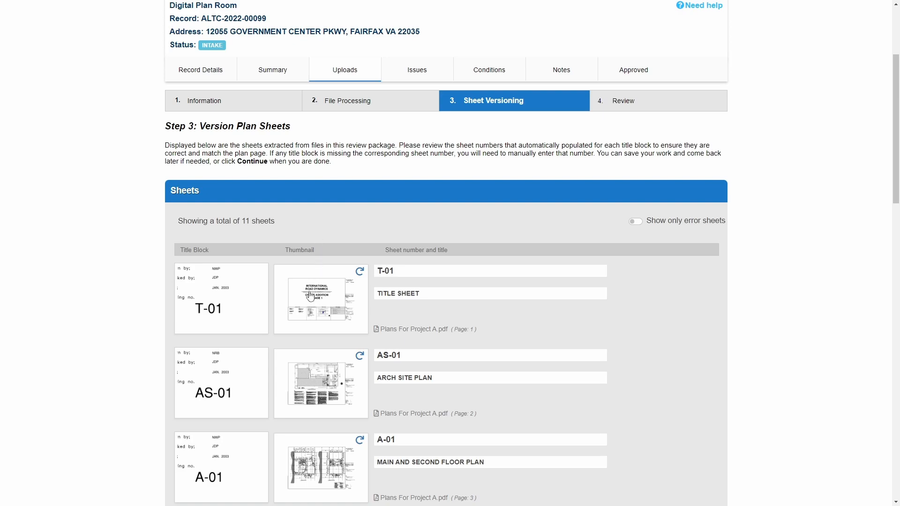
pyautogui.click(320, 298)
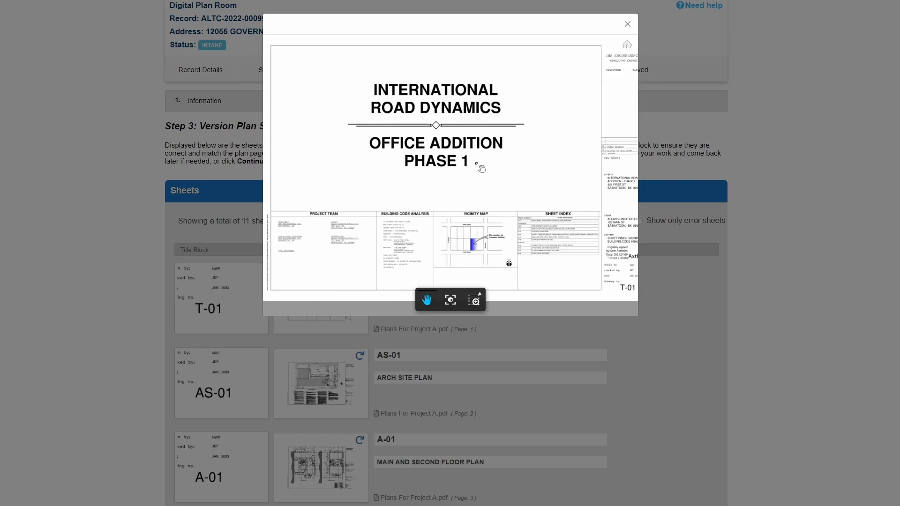
pyautogui.moveTo(628, 24)
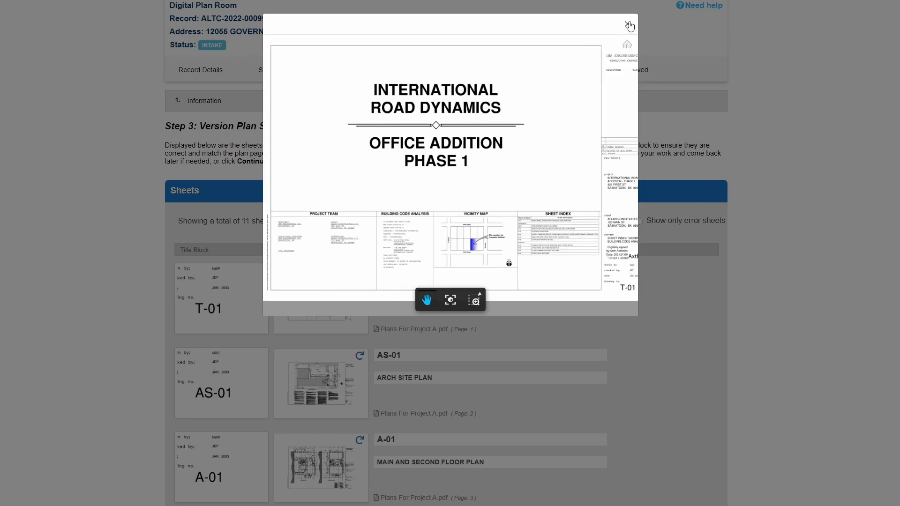
# Close the T-01 preview and rotate its thumbnail through a full cycle back to upright.
pyautogui.click(628, 24)
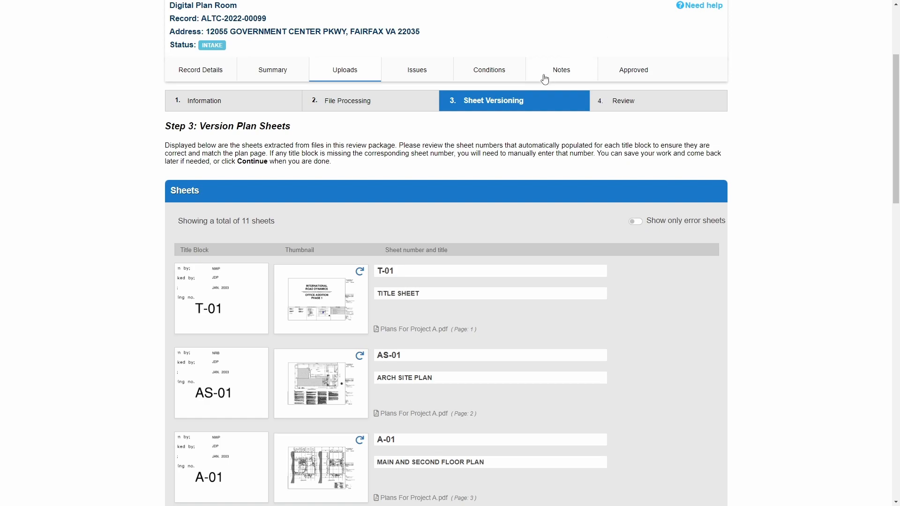
pyautogui.moveTo(358, 272)
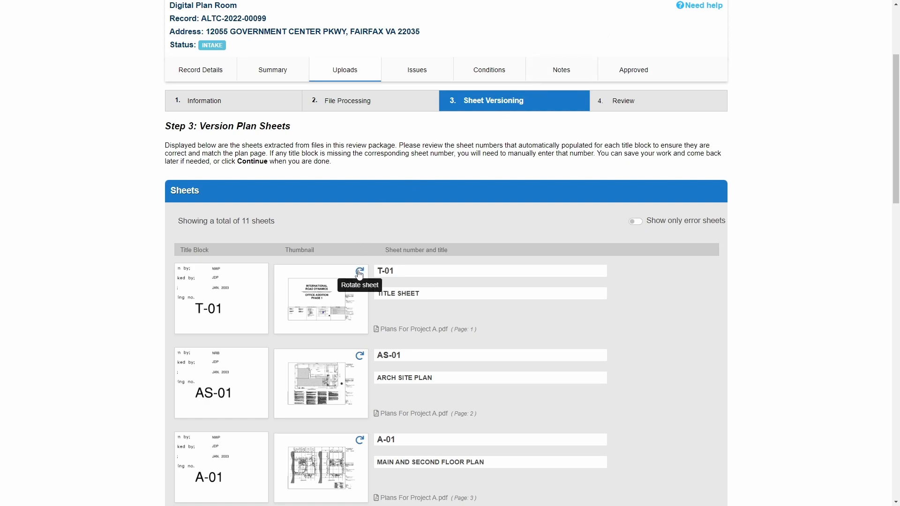
pyautogui.click(360, 271)
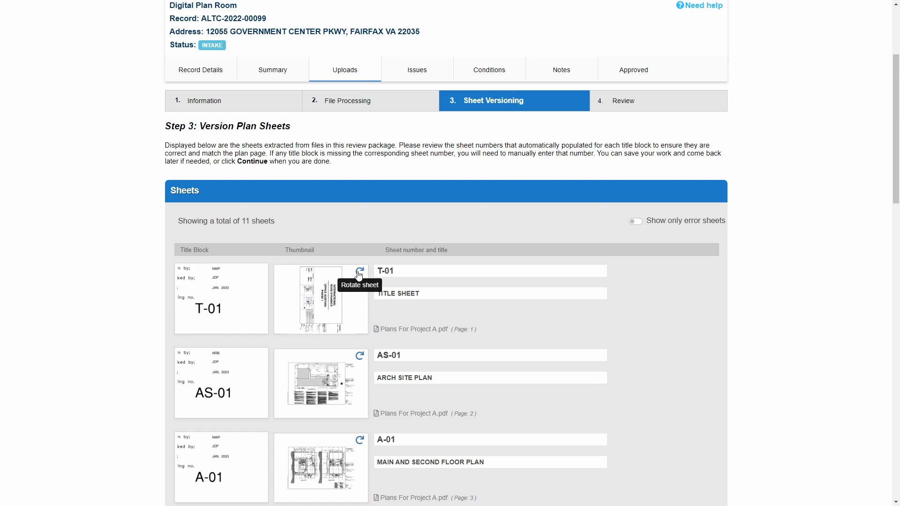
pyautogui.click(360, 271)
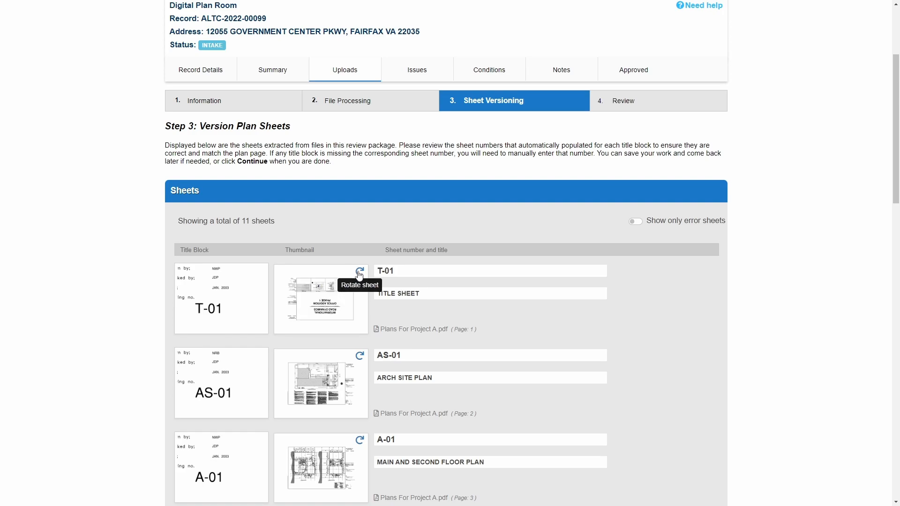
pyautogui.click(359, 271)
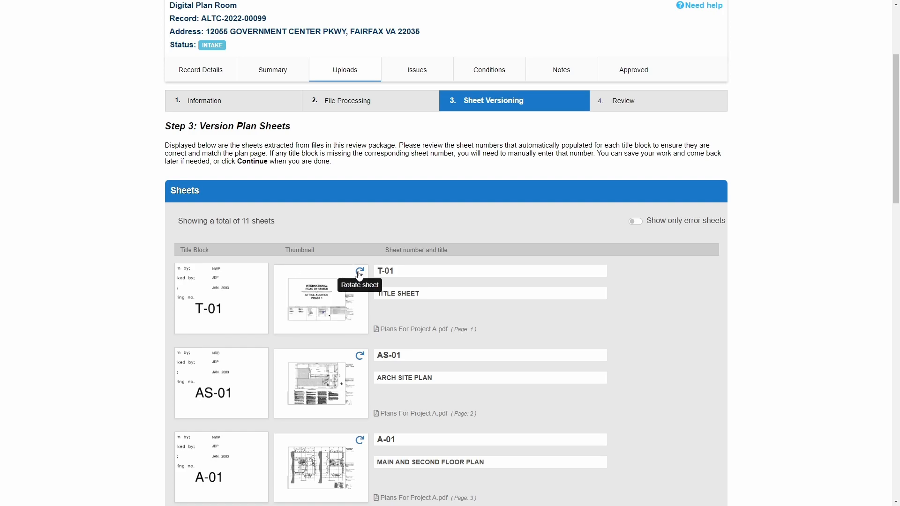
pyautogui.moveTo(377, 254)
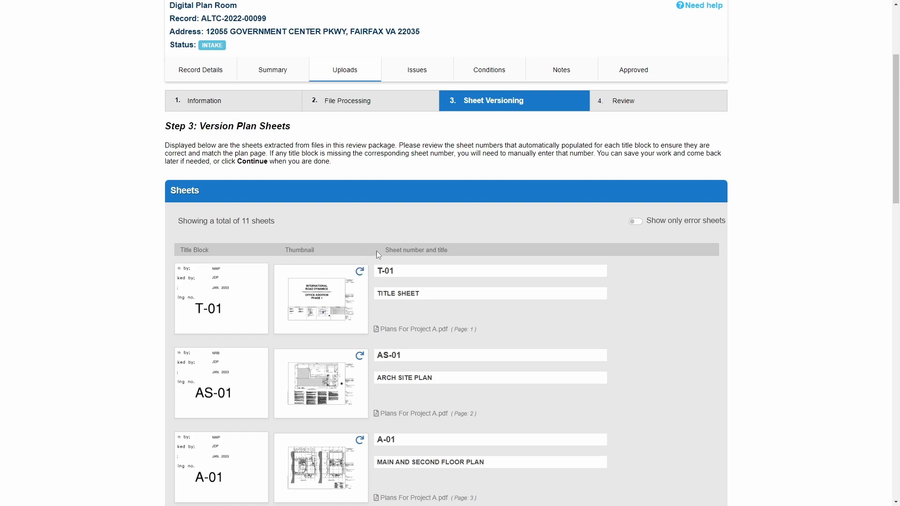
pyautogui.moveTo(426, 228)
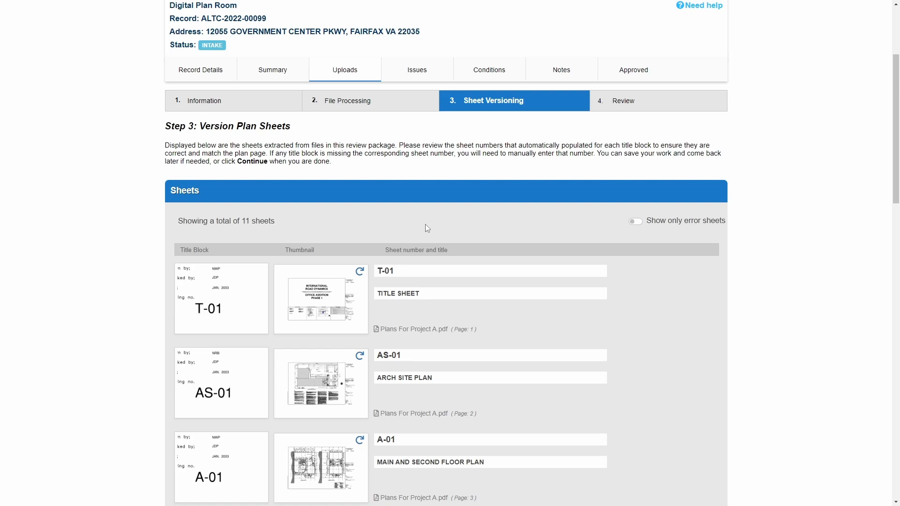
pyautogui.moveTo(429, 238)
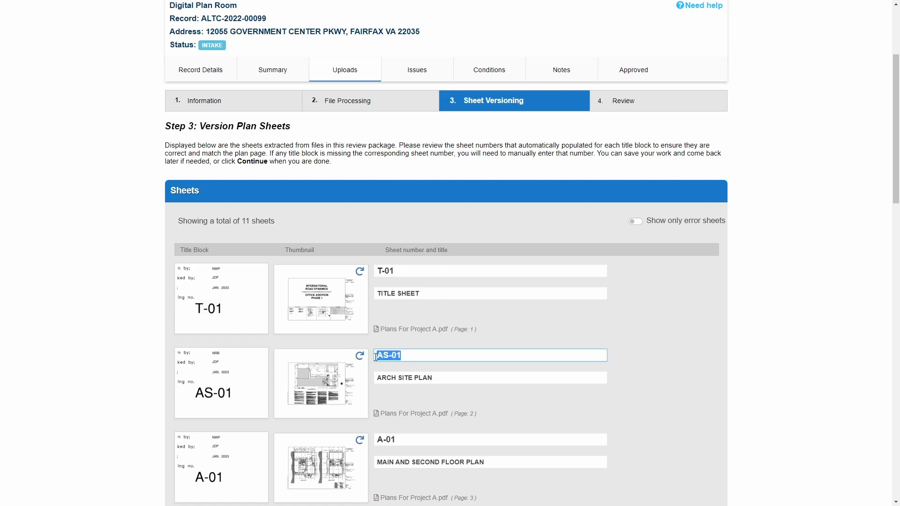
# Renumber the AS-01 ARCH SITE PLAN sheet to T-01, triggering the duplicate-number error.
pyautogui.write('T-0')
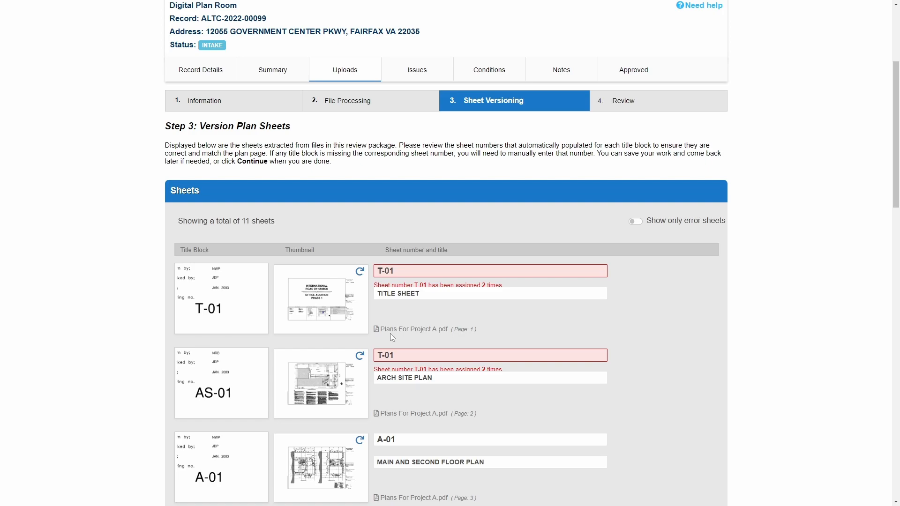
pyautogui.click(413, 329)
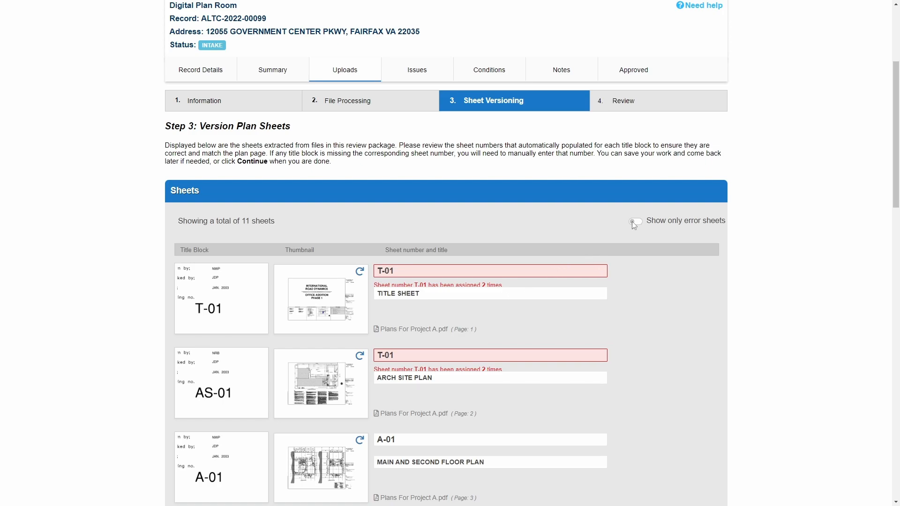
# Show only error sheets and renumber the ARCH SITE PLAN sheet back to AS-01.
pyautogui.click(636, 221)
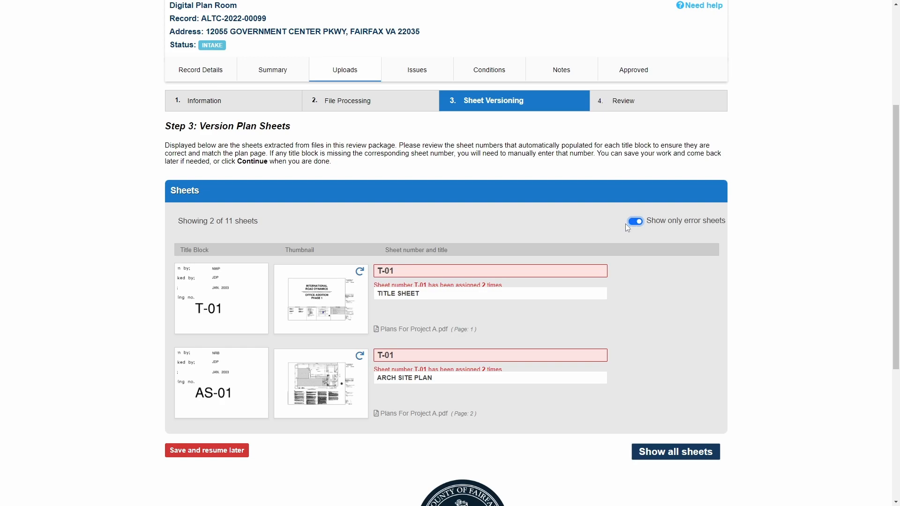
pyautogui.click(489, 355)
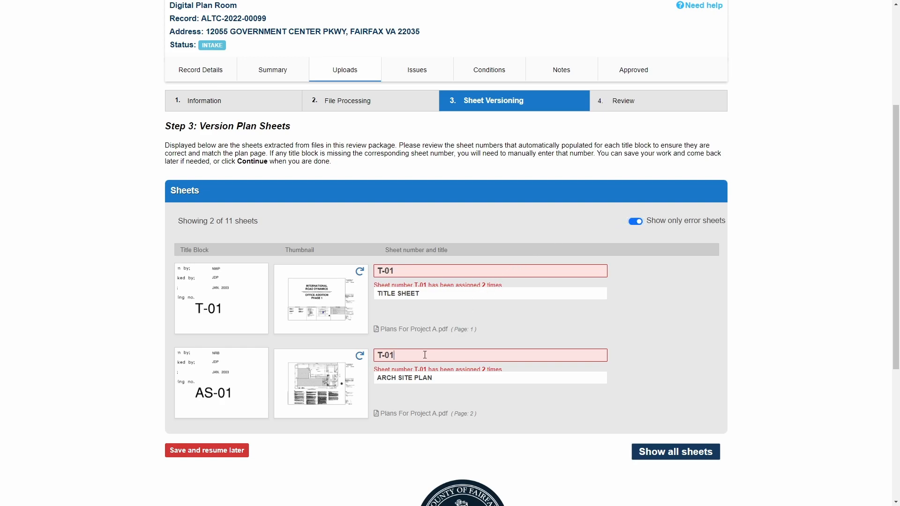
pyautogui.write('AS')
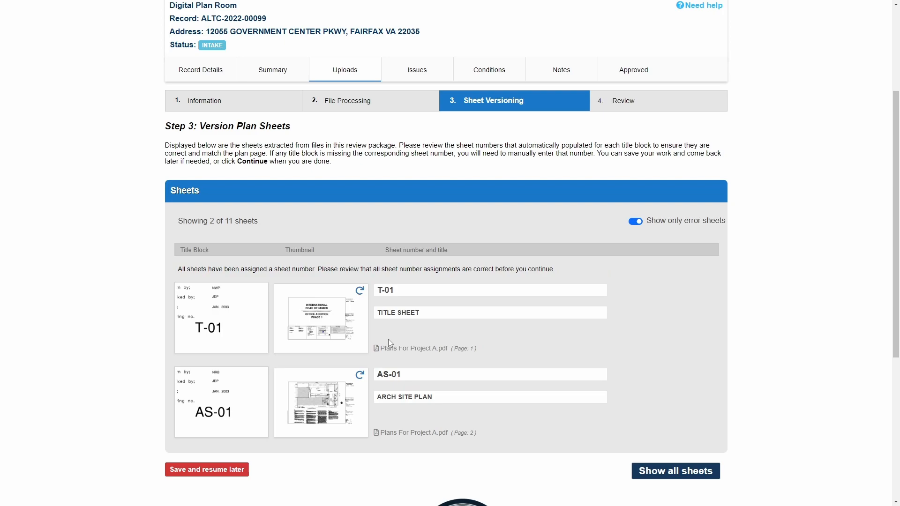
pyautogui.moveTo(35, 454)
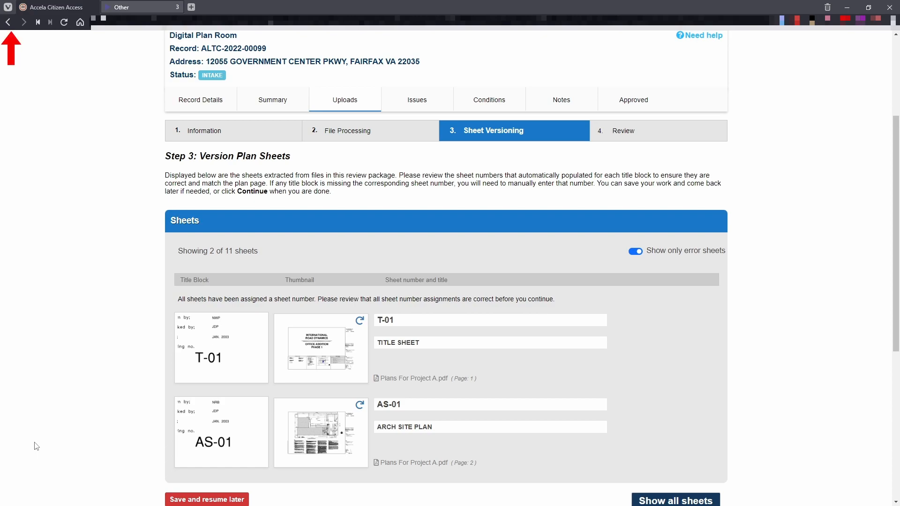
pyautogui.moveTo(9, 25)
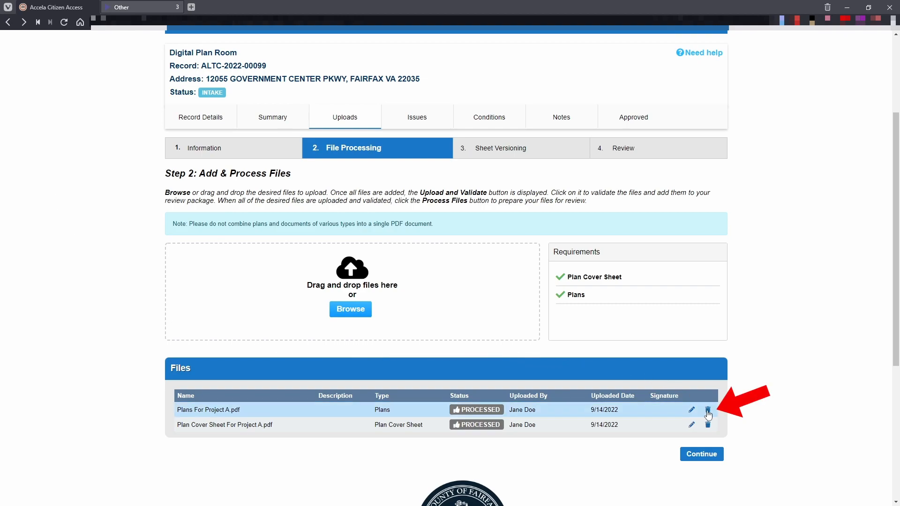
# Remove Plans For Project A.pdf from the uploaded files and confirm the deletion.
pyautogui.click(706, 410)
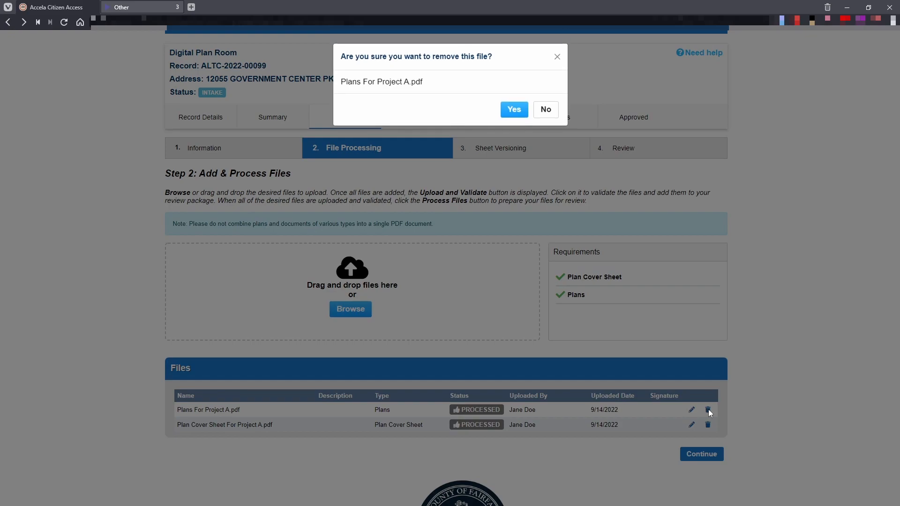
pyautogui.moveTo(510, 128)
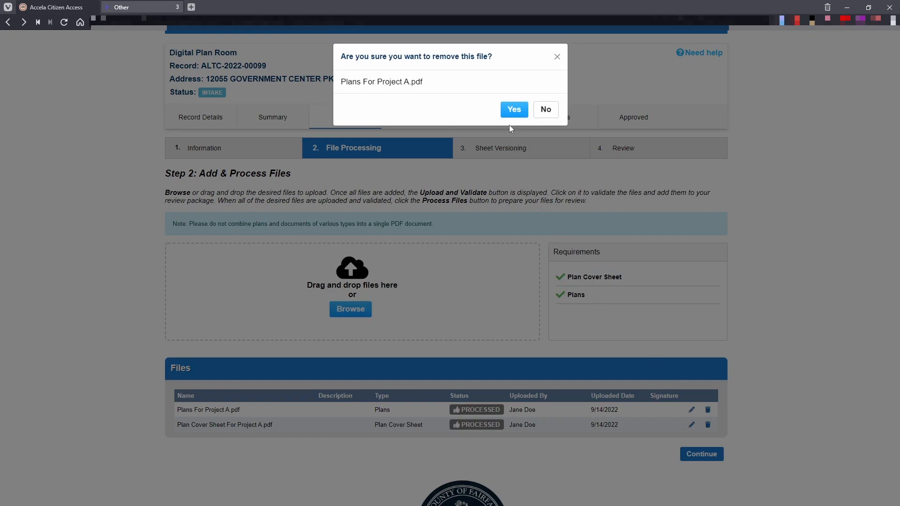
pyautogui.click(513, 109)
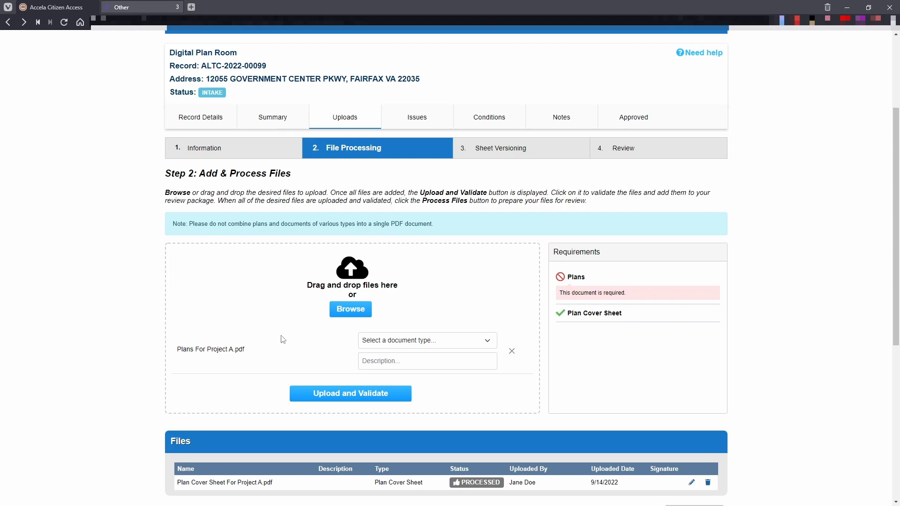
# Classify the re-added Plans For Project A.pdf as Plans and upload and validate it.
pyautogui.click(428, 341)
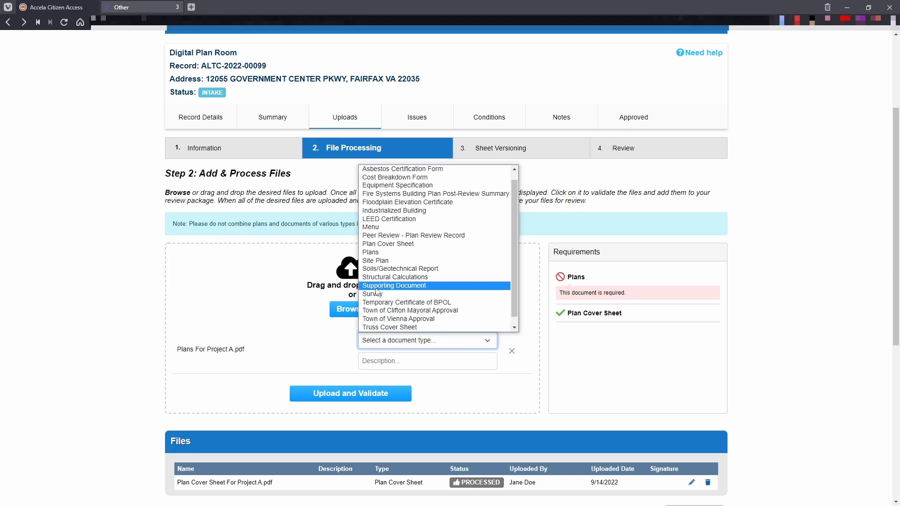
pyautogui.click(371, 252)
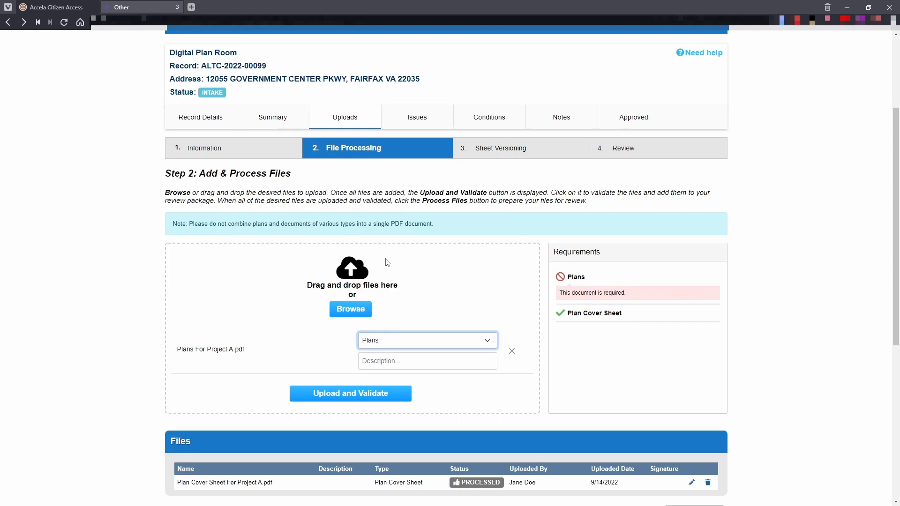
pyautogui.click(350, 392)
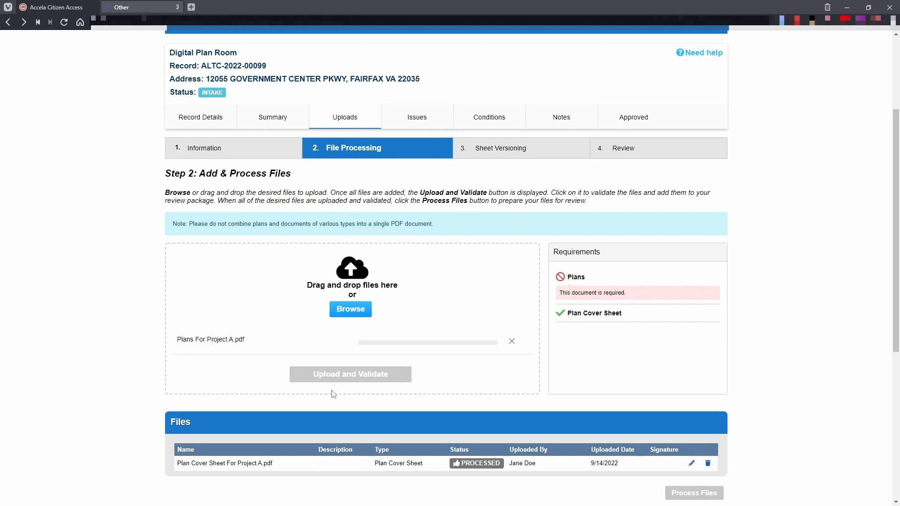
pyautogui.click(351, 375)
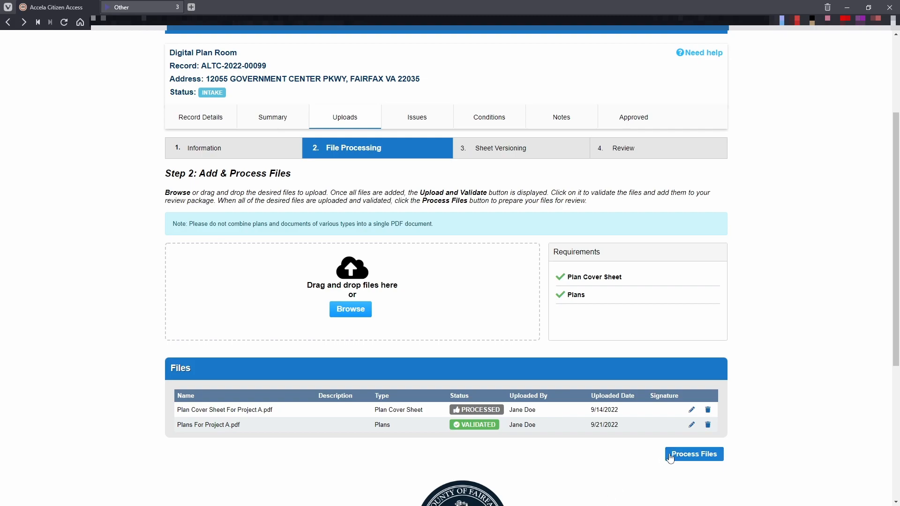
# Process the validated files into plan sheets and dismiss the processing notice.
pyautogui.click(694, 454)
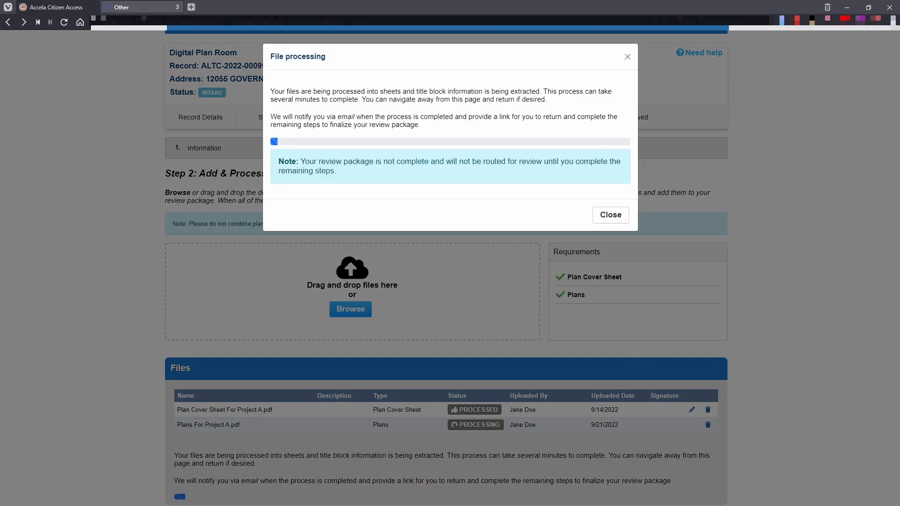
pyautogui.click(610, 215)
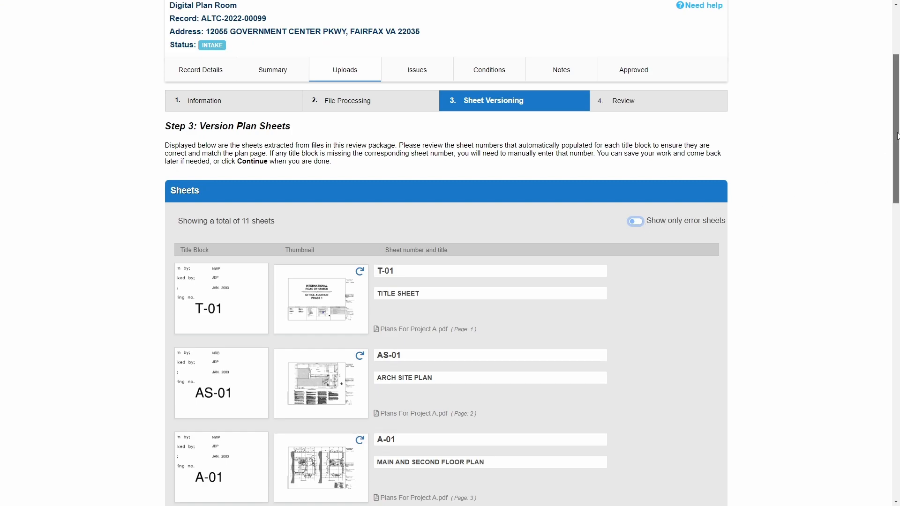
# Review the 11 extracted sheets and continue to the package Review step.
pyautogui.scroll(-3)
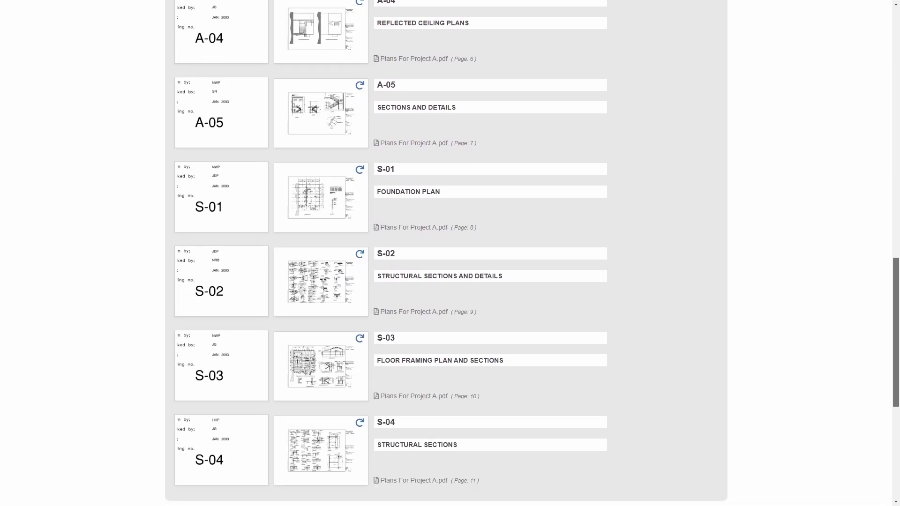
pyautogui.scroll(-3)
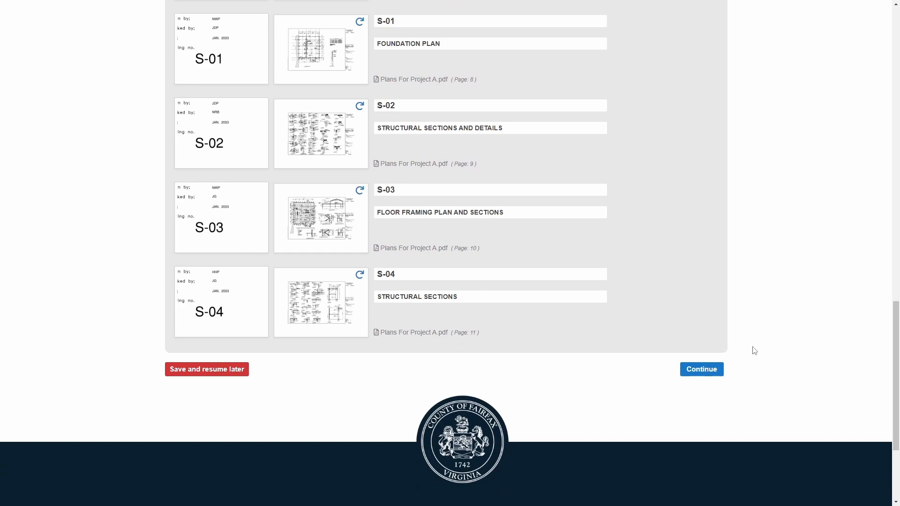
pyautogui.moveTo(701, 372)
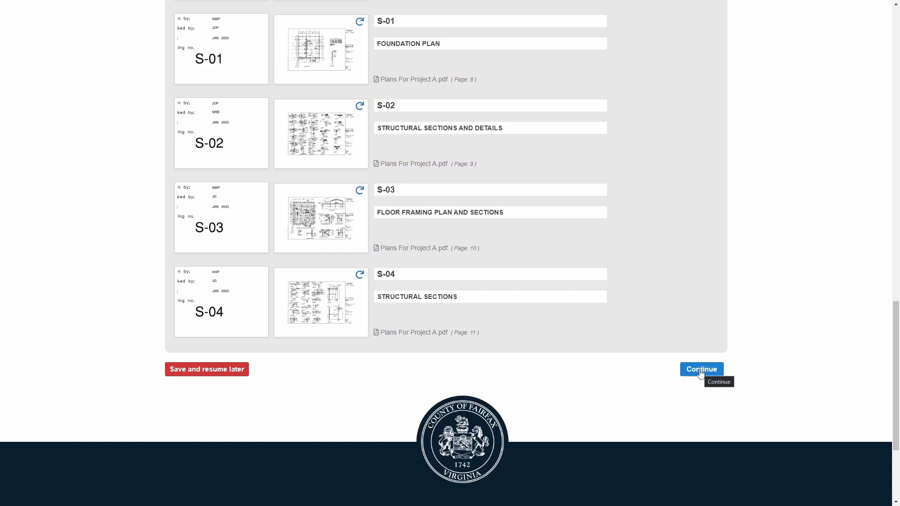
pyautogui.click(701, 369)
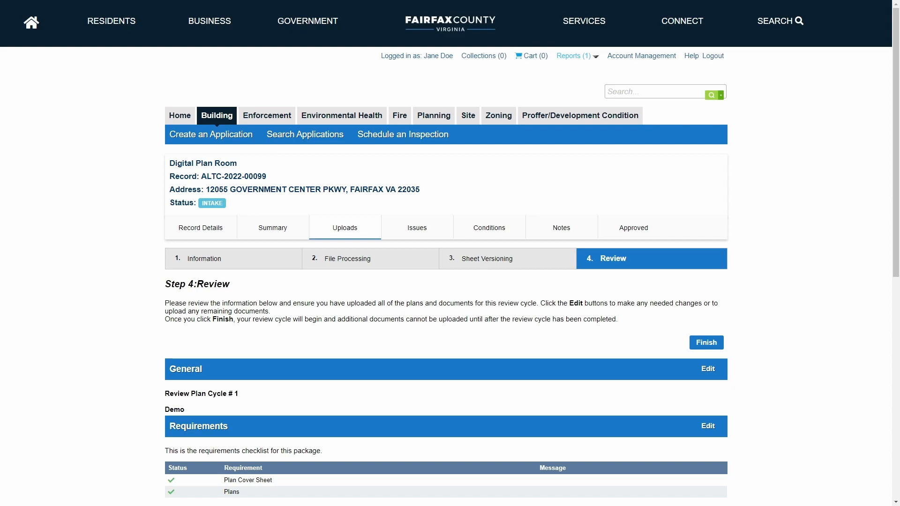
pyautogui.moveTo(789, 446)
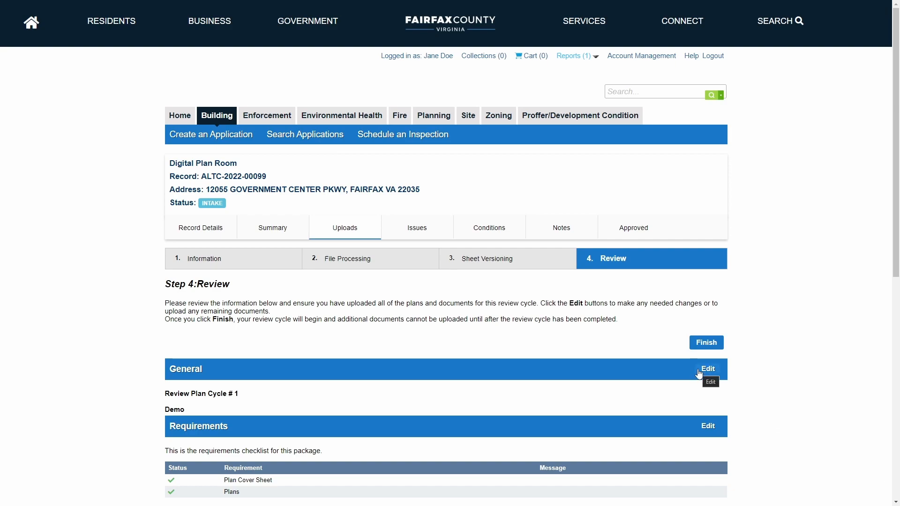
pyautogui.moveTo(708, 430)
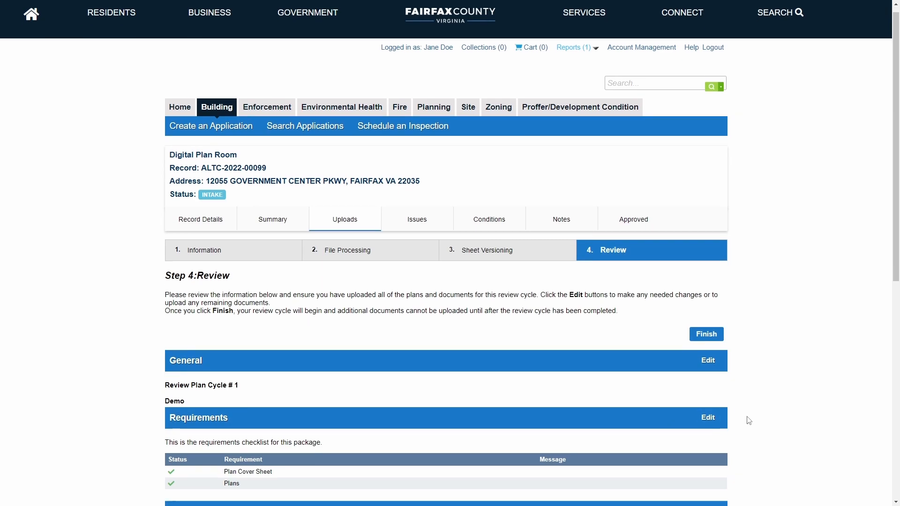
# Finish the Step 4 Review to submit the package for record ALTC-2022-00099.
pyautogui.scroll(-3)
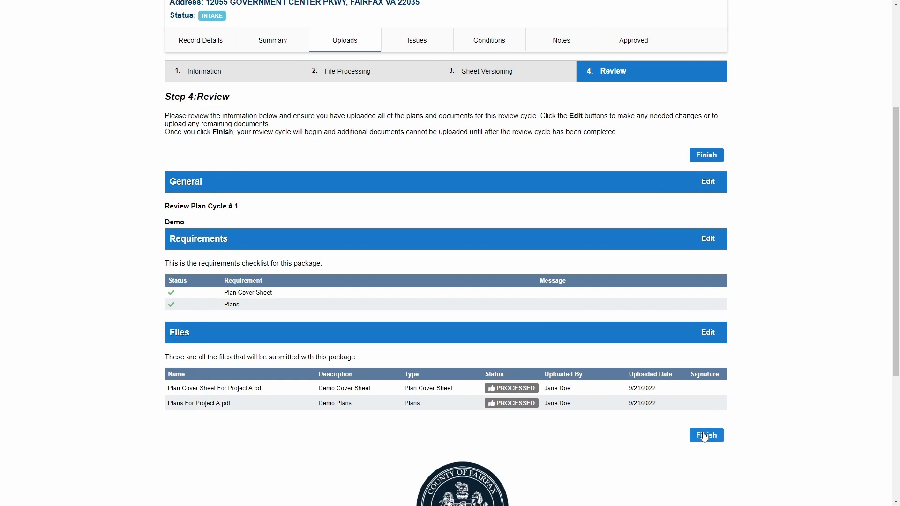
pyautogui.moveTo(705, 436)
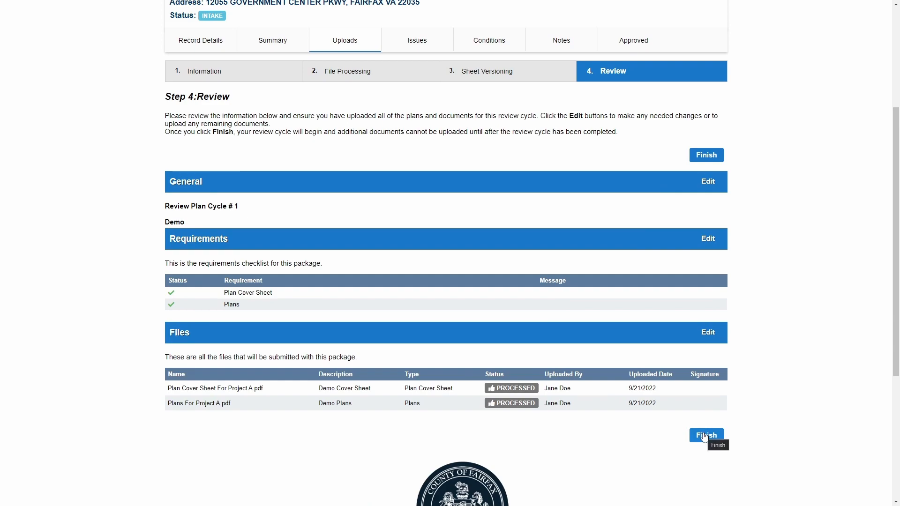
pyautogui.click(706, 435)
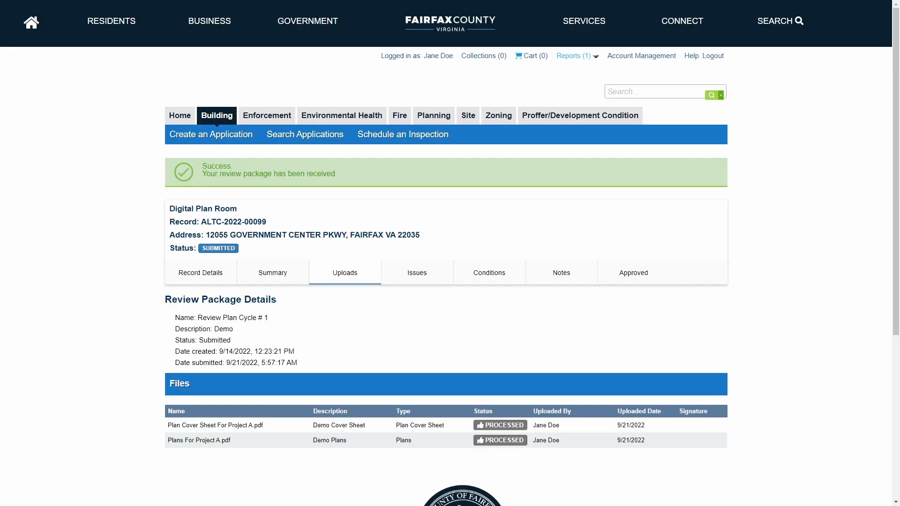